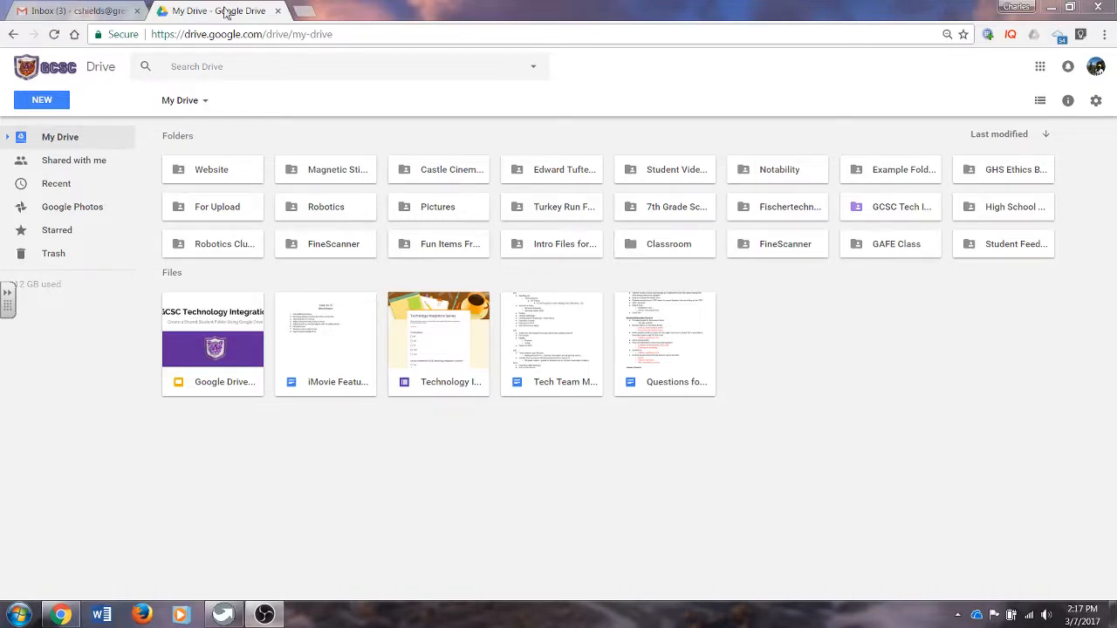
Step: Return to the Gmail inbox before heading to Google Drive
click(73, 11)
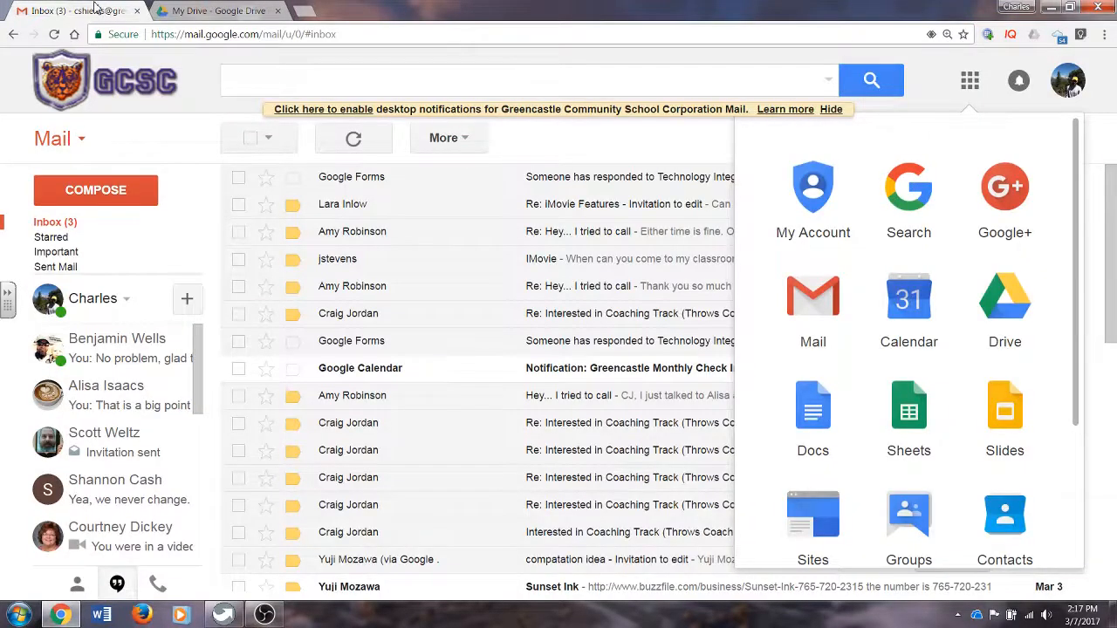
mouse_move(1005, 300)
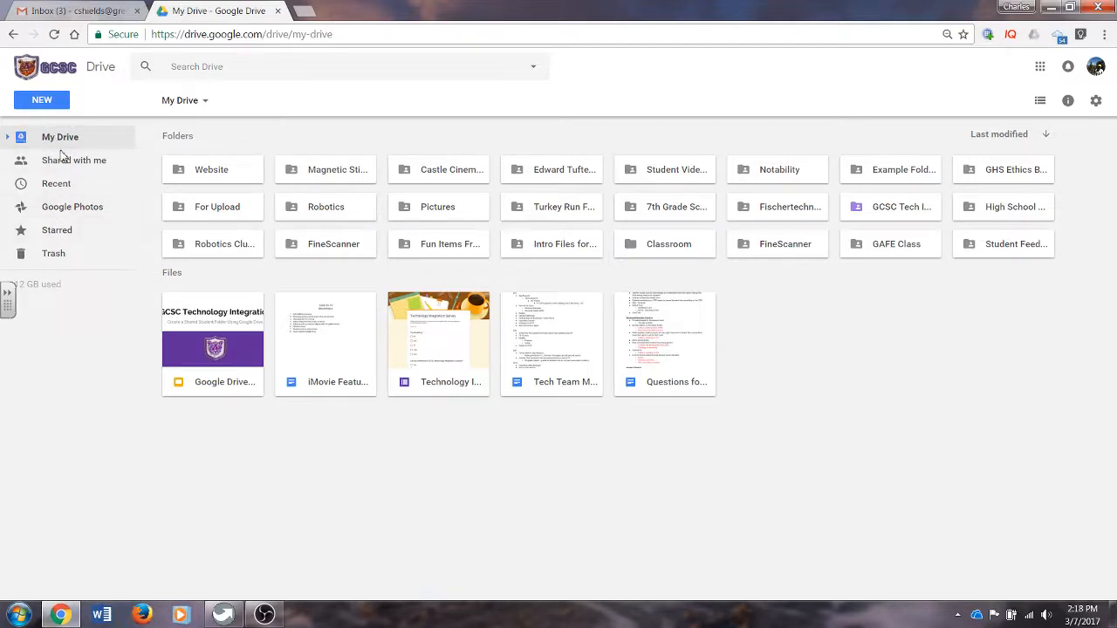
mouse_move(91, 154)
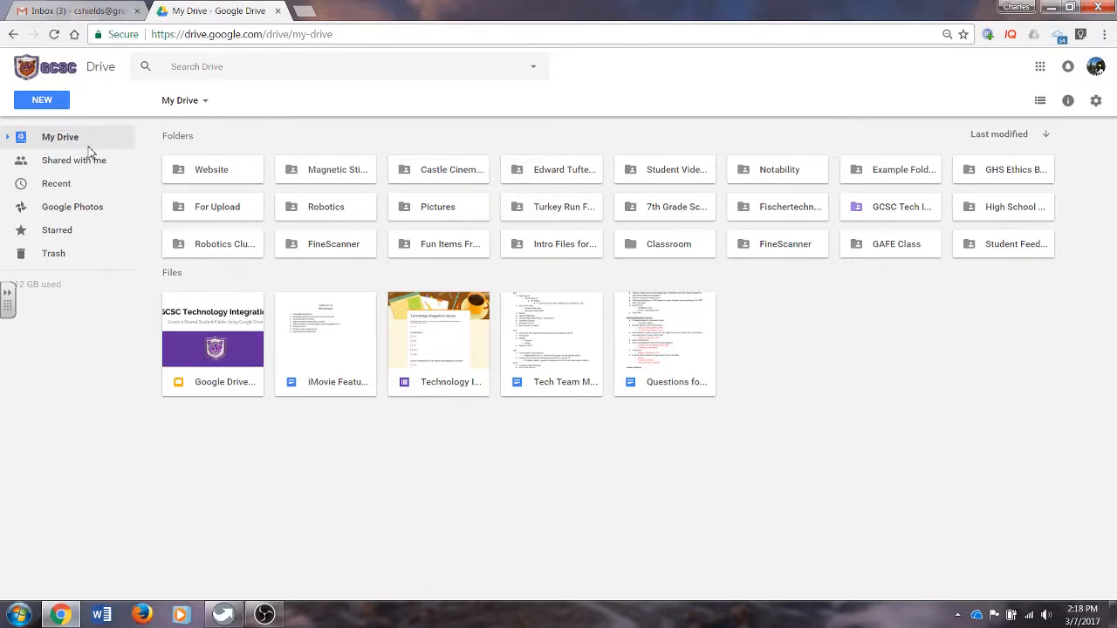
click(74, 160)
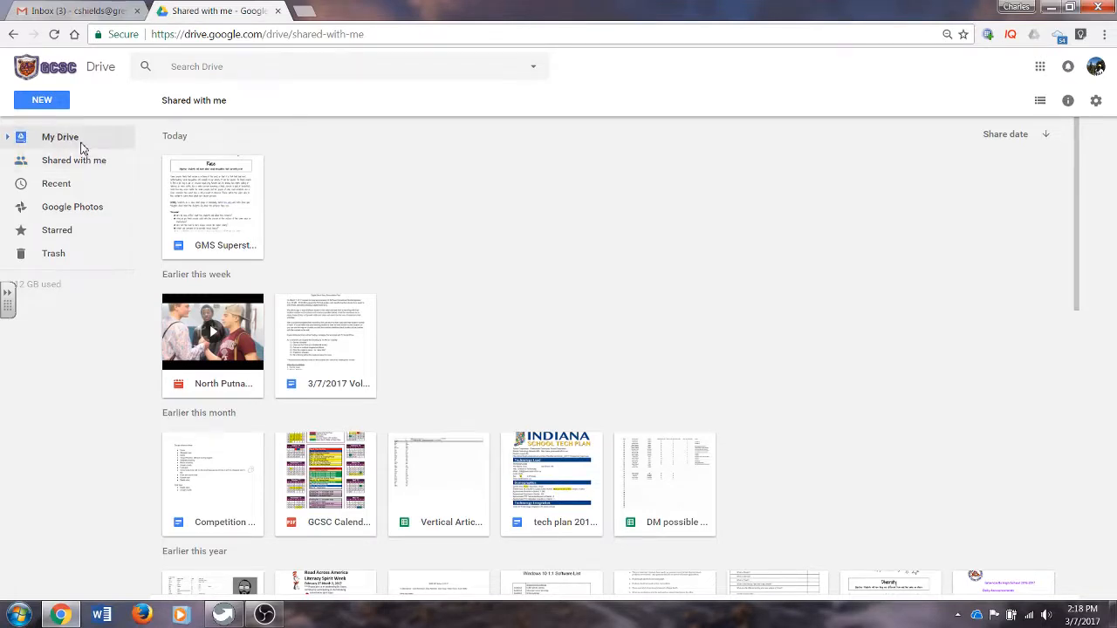
click(60, 137)
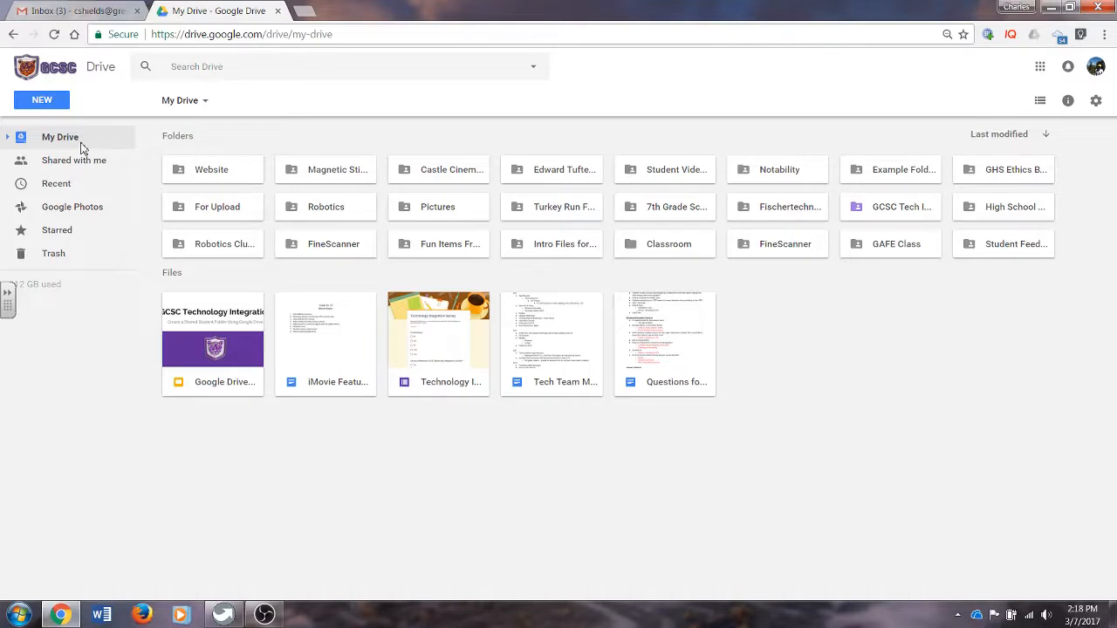
click(73, 161)
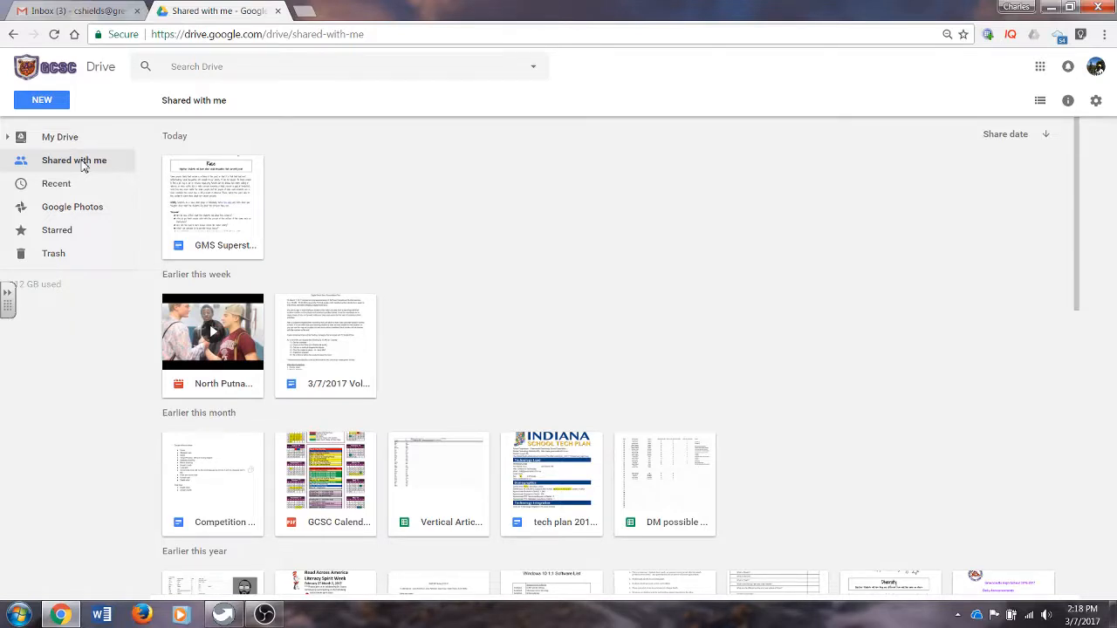
click(60, 136)
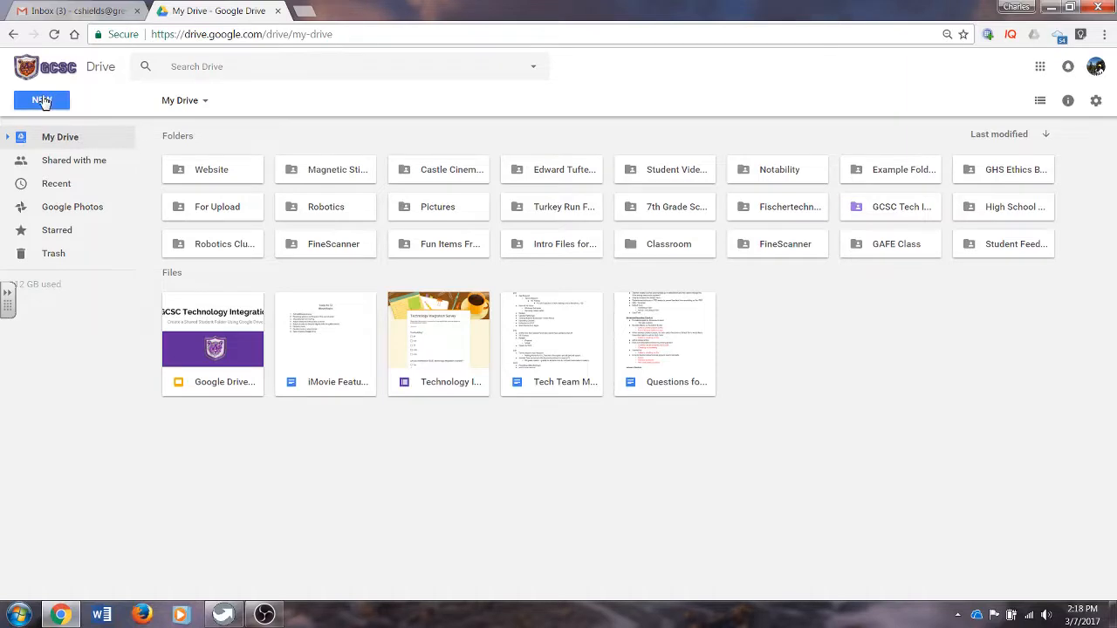
Step: Create a new folder named 'Castle Videos' in My Drive via NEW > New folder
click(42, 100)
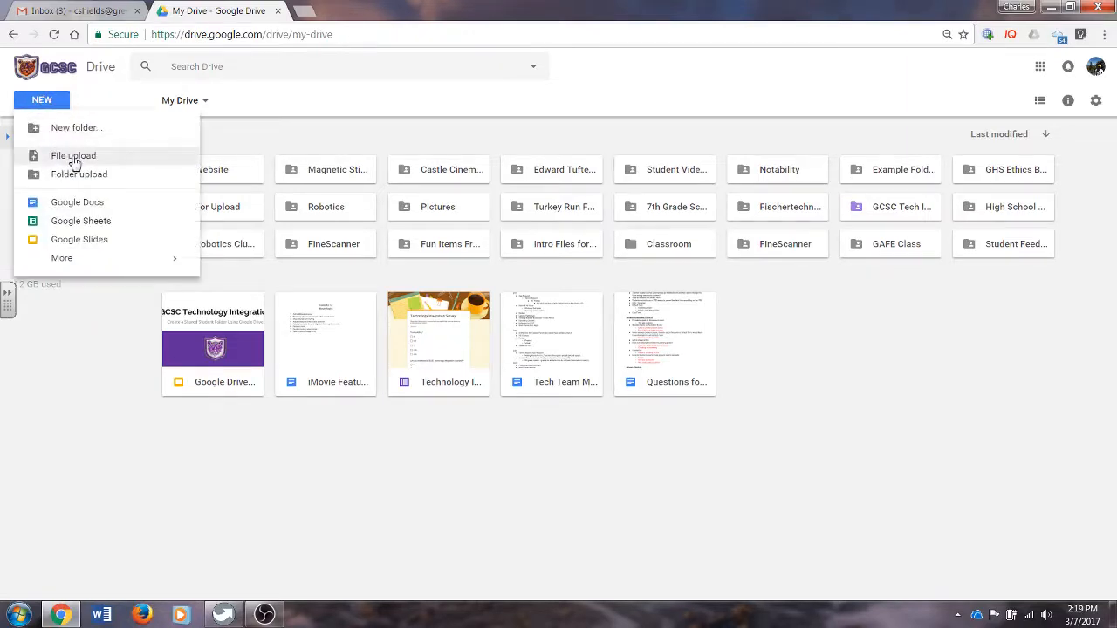
click(77, 128)
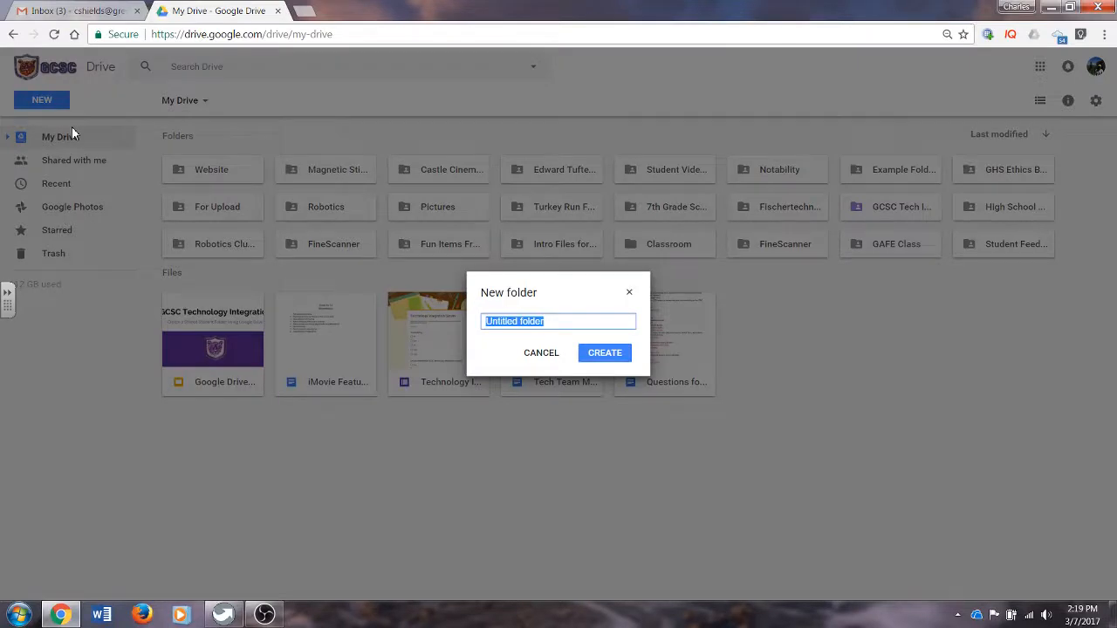
text(C)
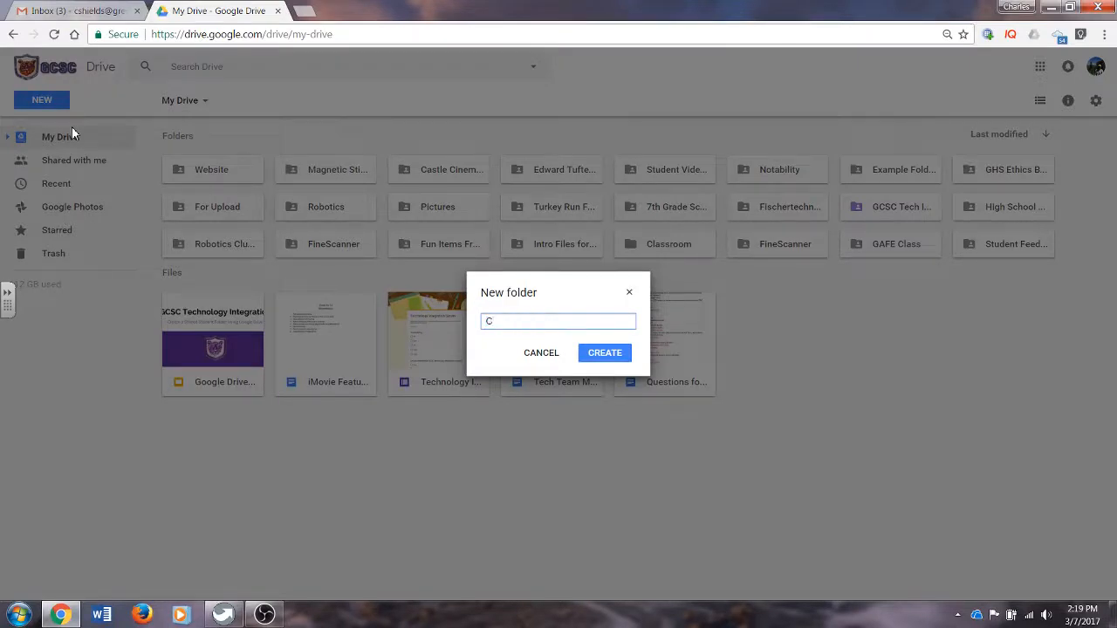
text(astle)
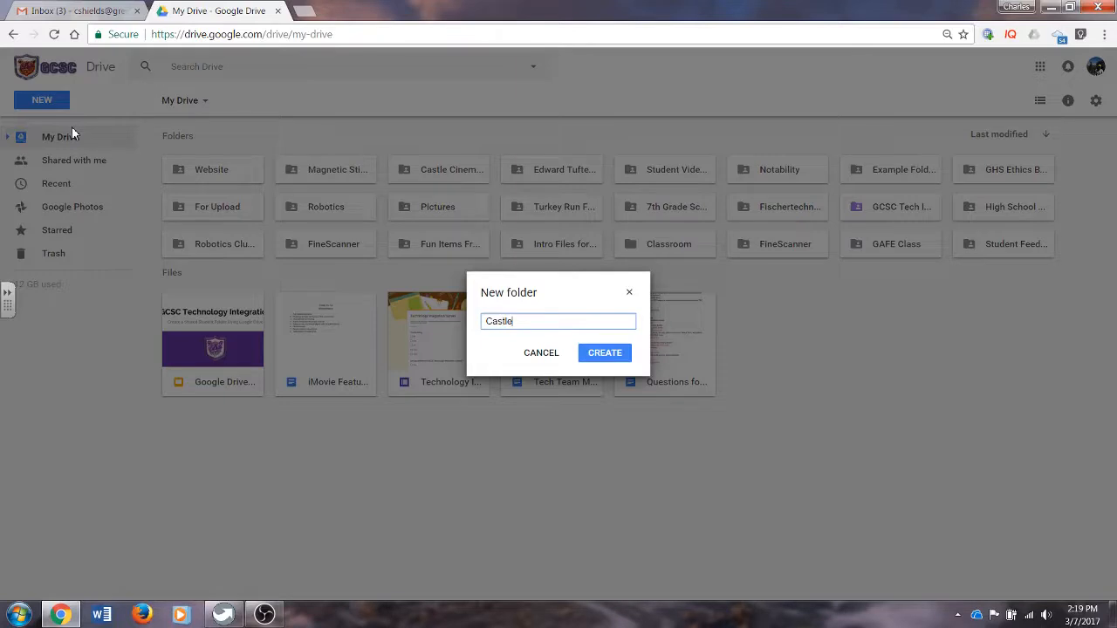
text(Vide)
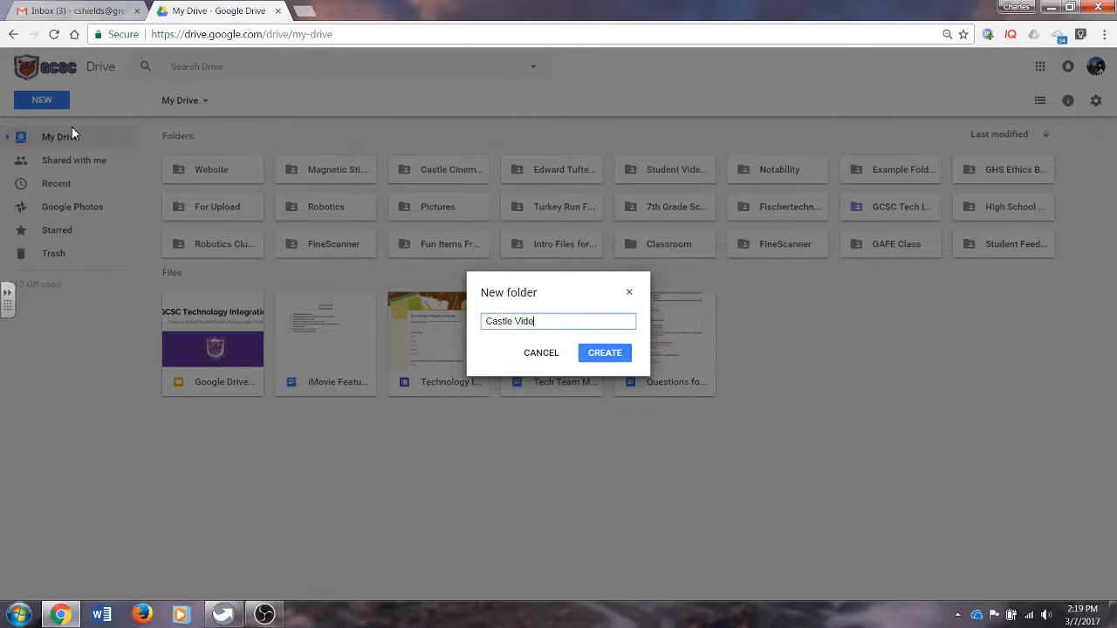
text(os)
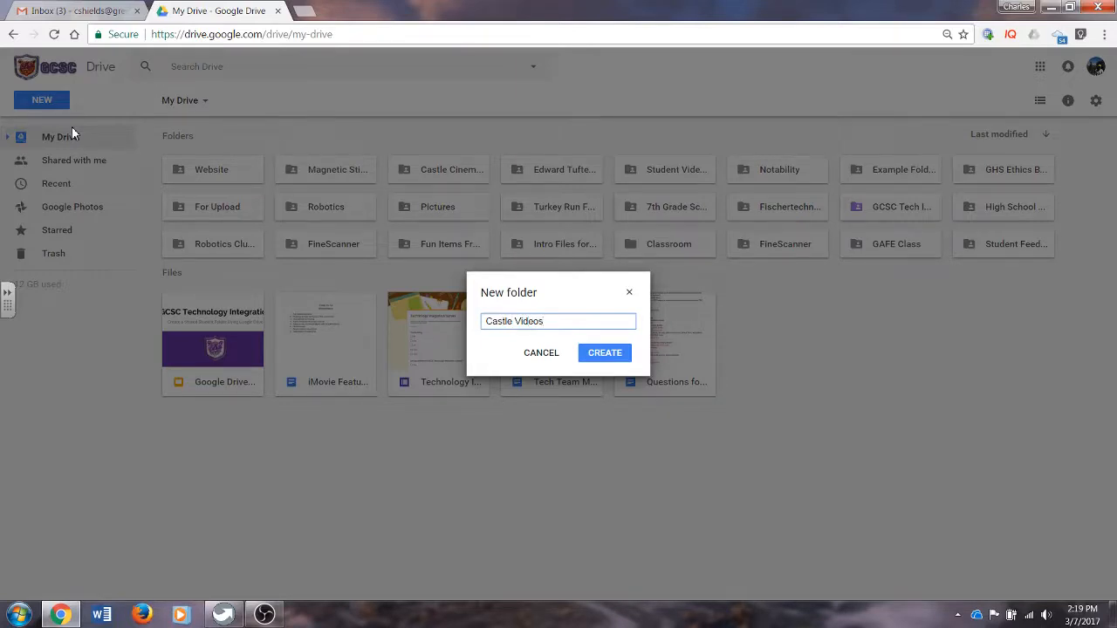
click(604, 353)
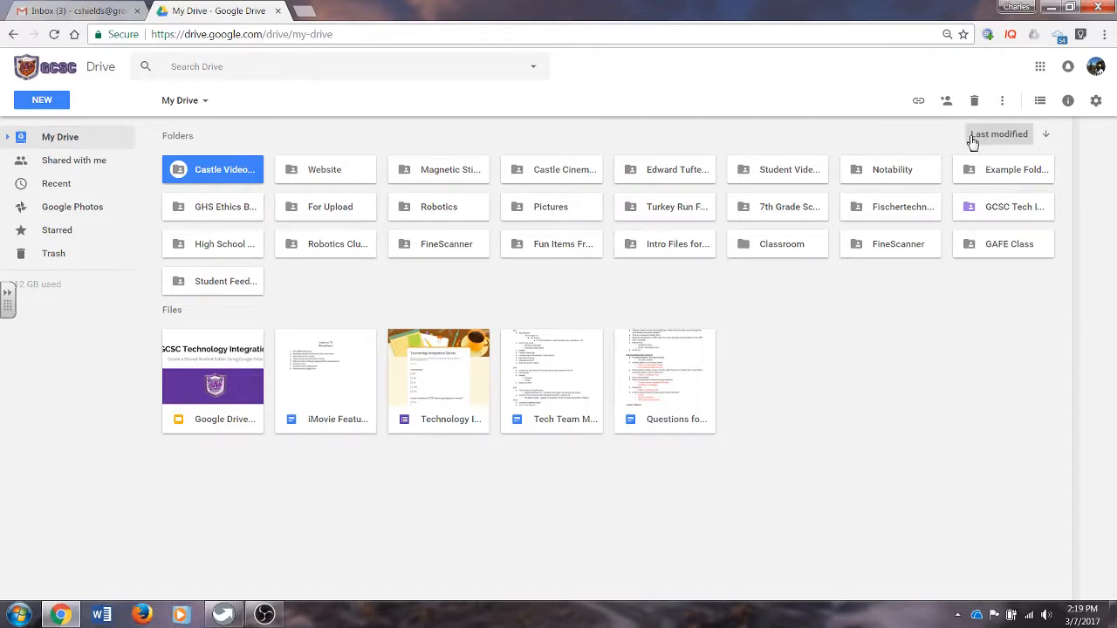
Step: Sort My Drive by 'Last modified by me' and select the Castle Videos folder
click(1046, 137)
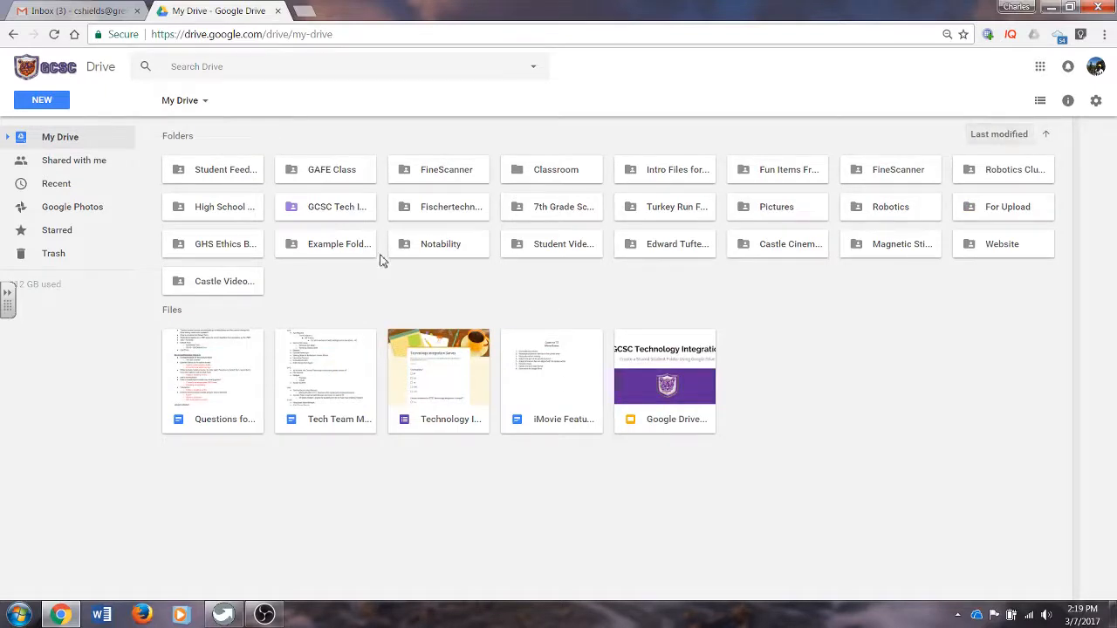
mouse_move(1000, 133)
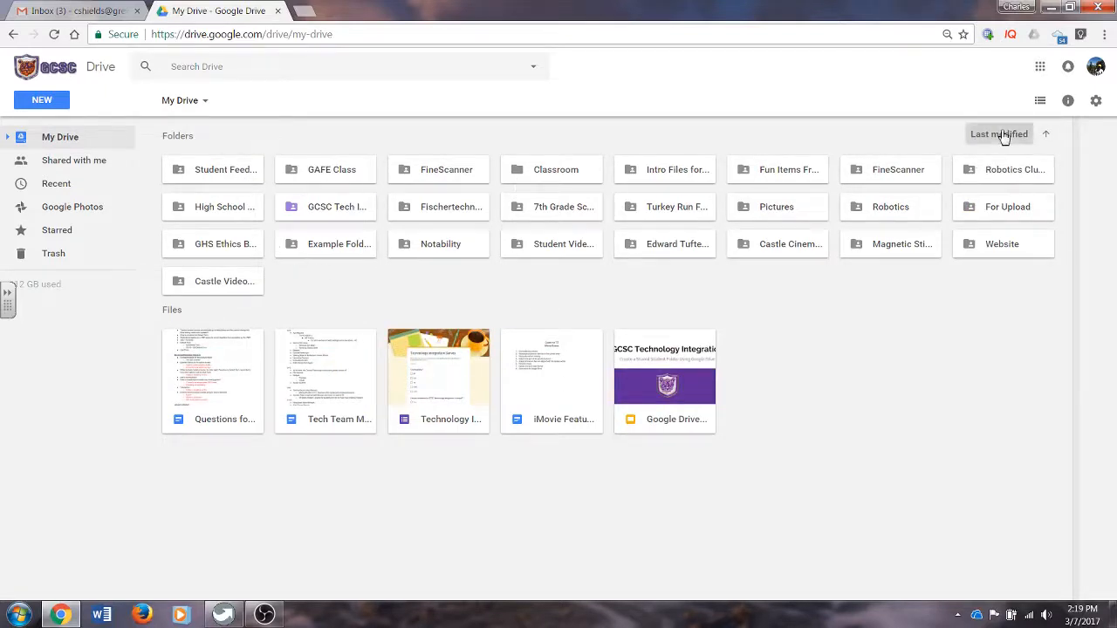
click(998, 133)
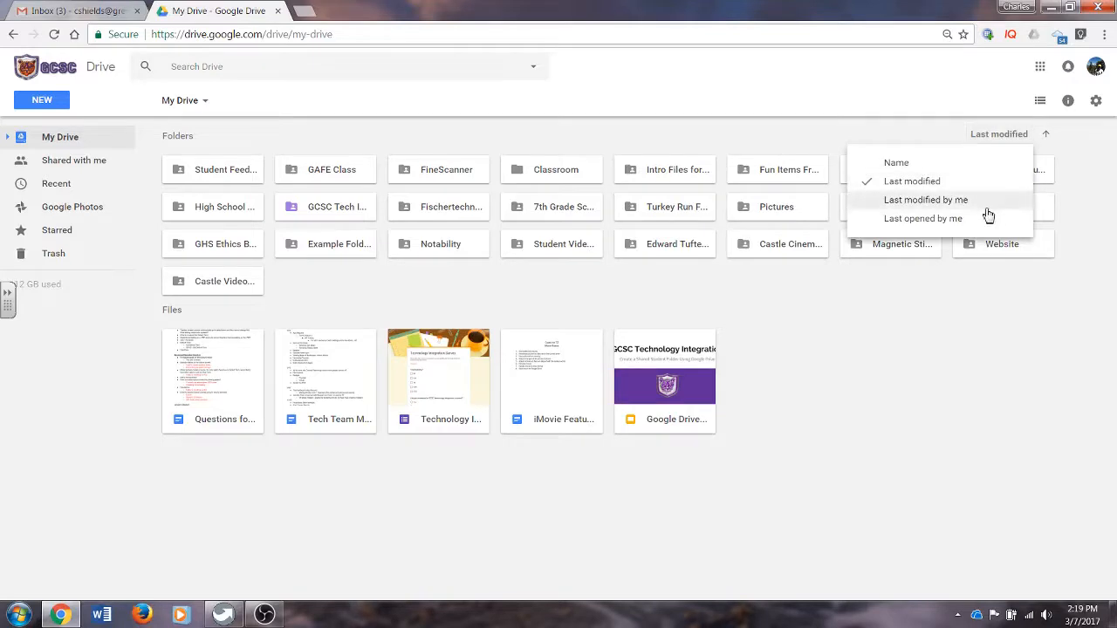
mouse_move(951, 181)
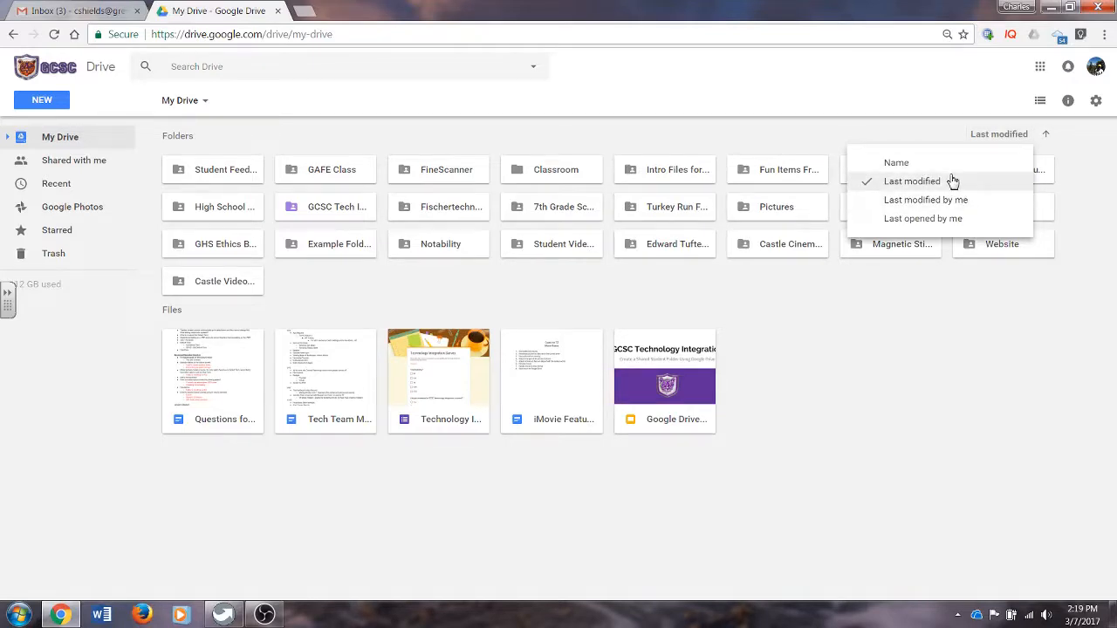
mouse_move(953, 198)
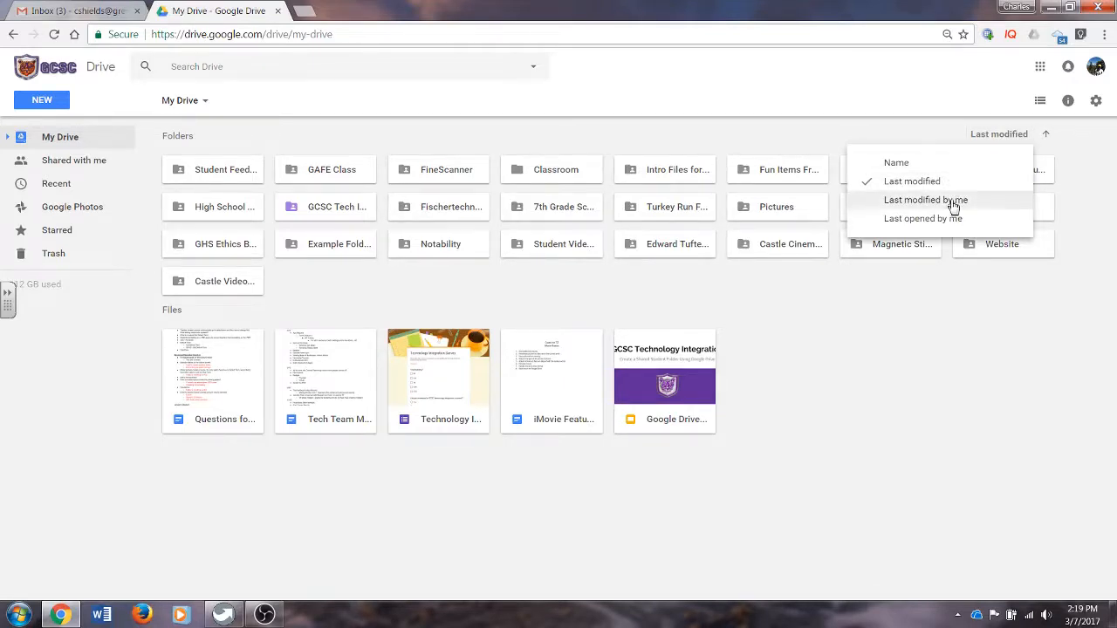
click(925, 199)
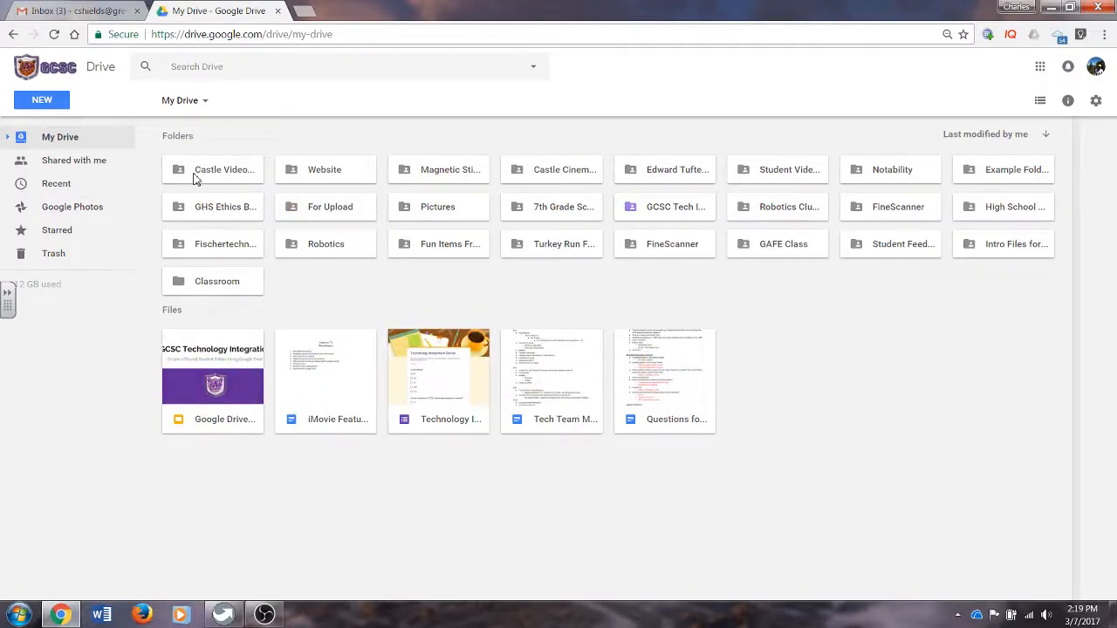
click(213, 170)
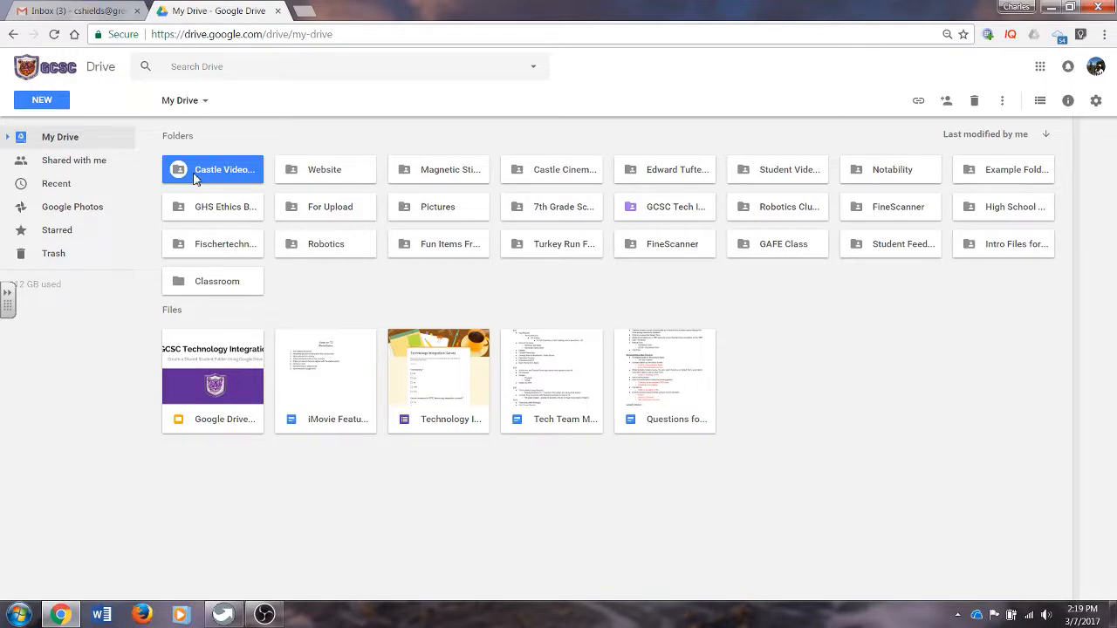
mouse_move(330, 141)
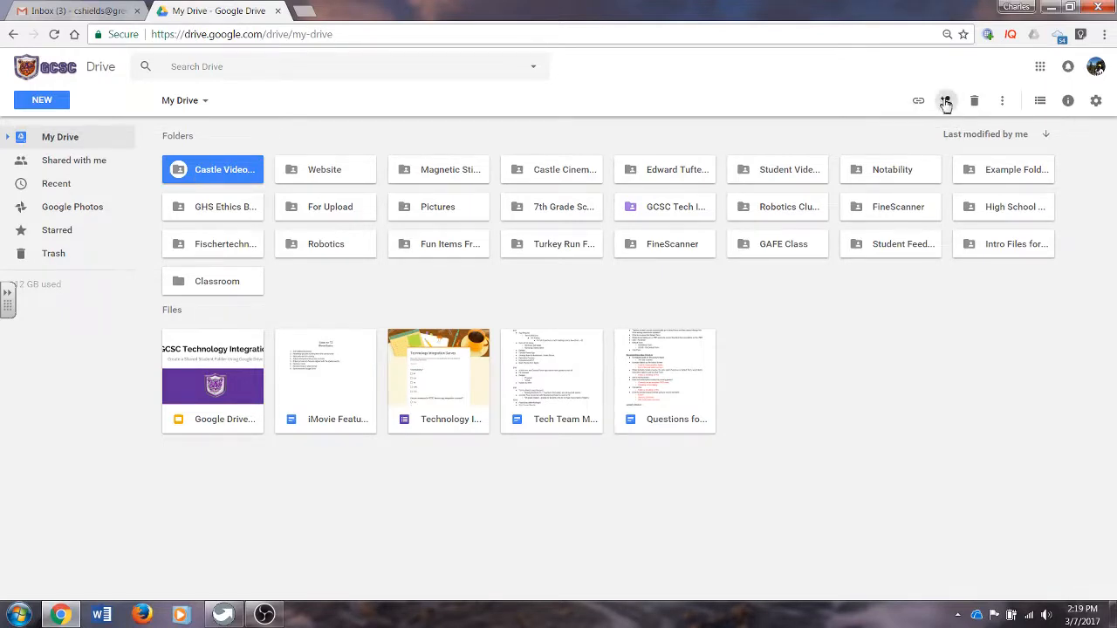
mouse_move(946, 100)
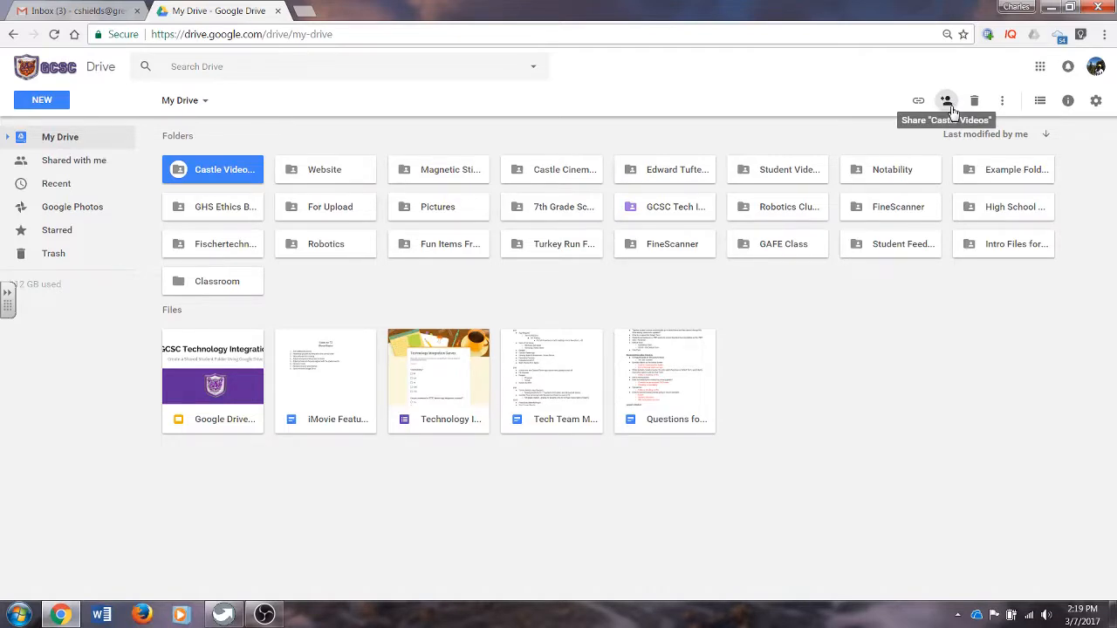
Step: In the Share dialog for Castle Videos, add Lara and the suggested second person as recipients
click(946, 100)
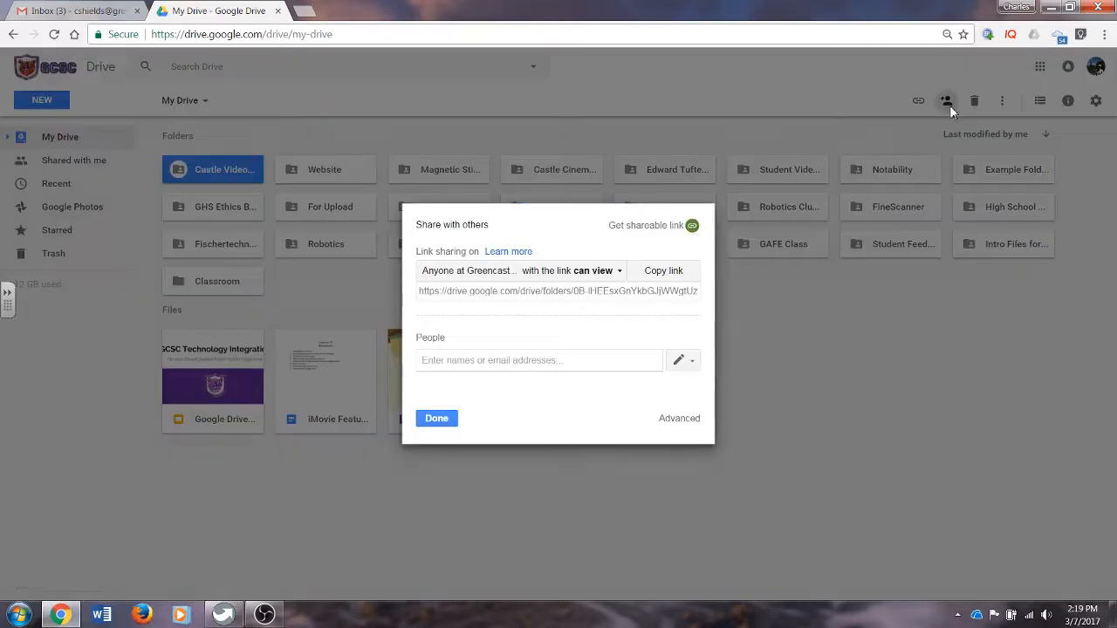
mouse_move(651, 298)
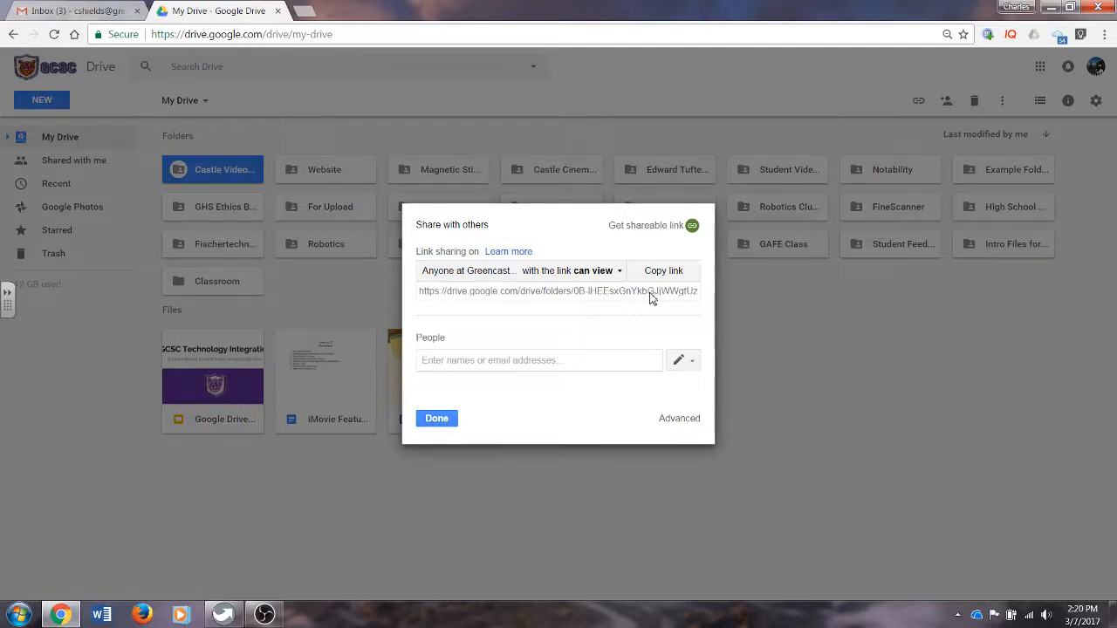
text(Lara Inlow Heather)
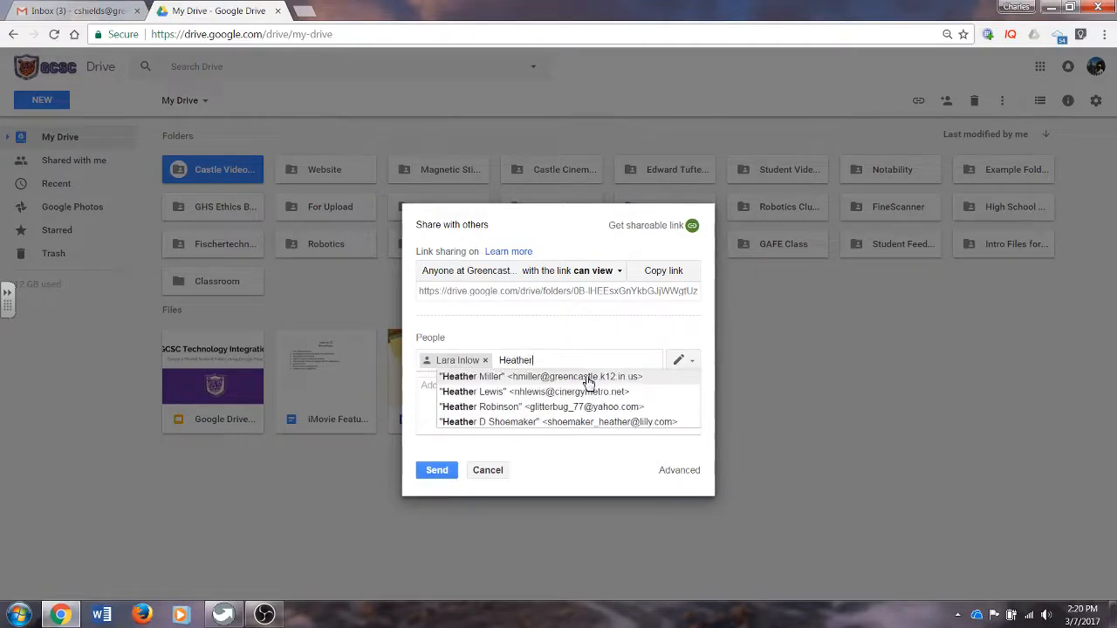
text(C)
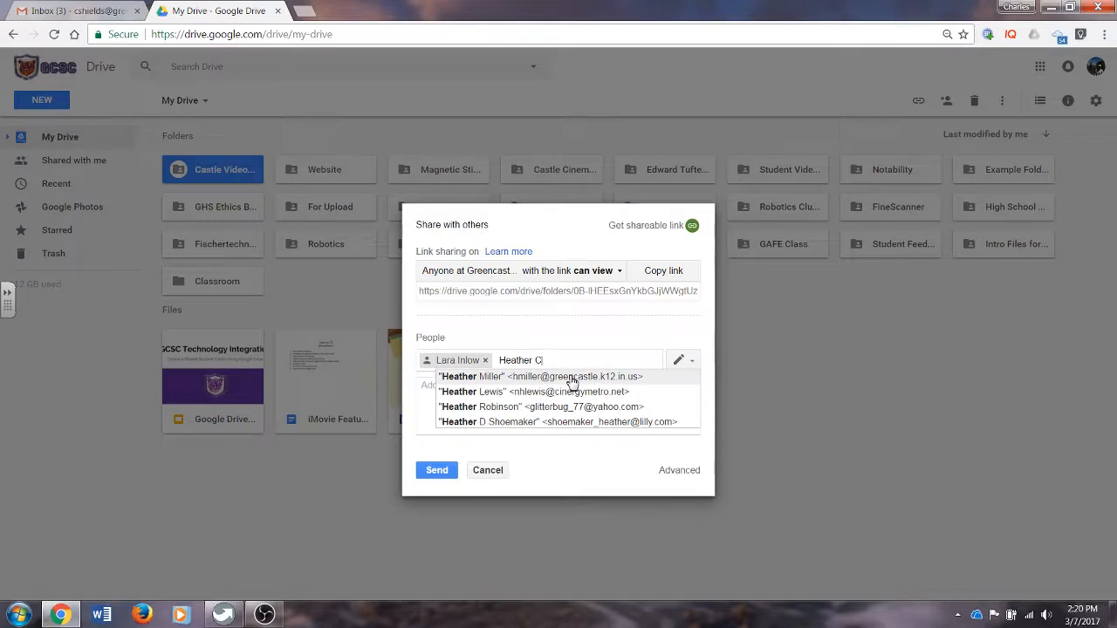
click(541, 377)
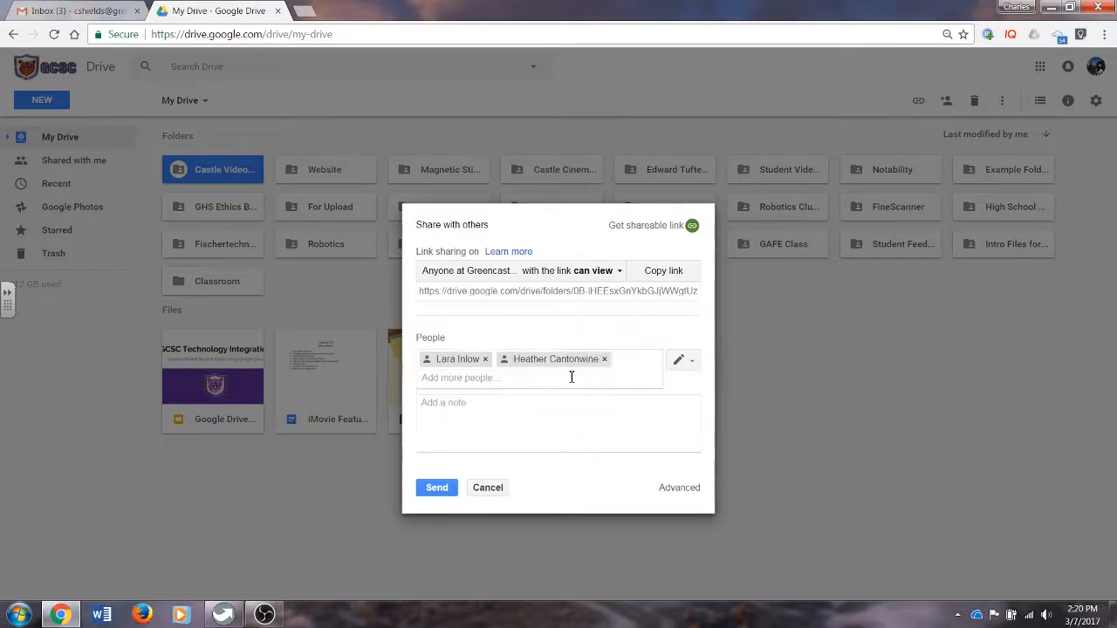
click(541, 377)
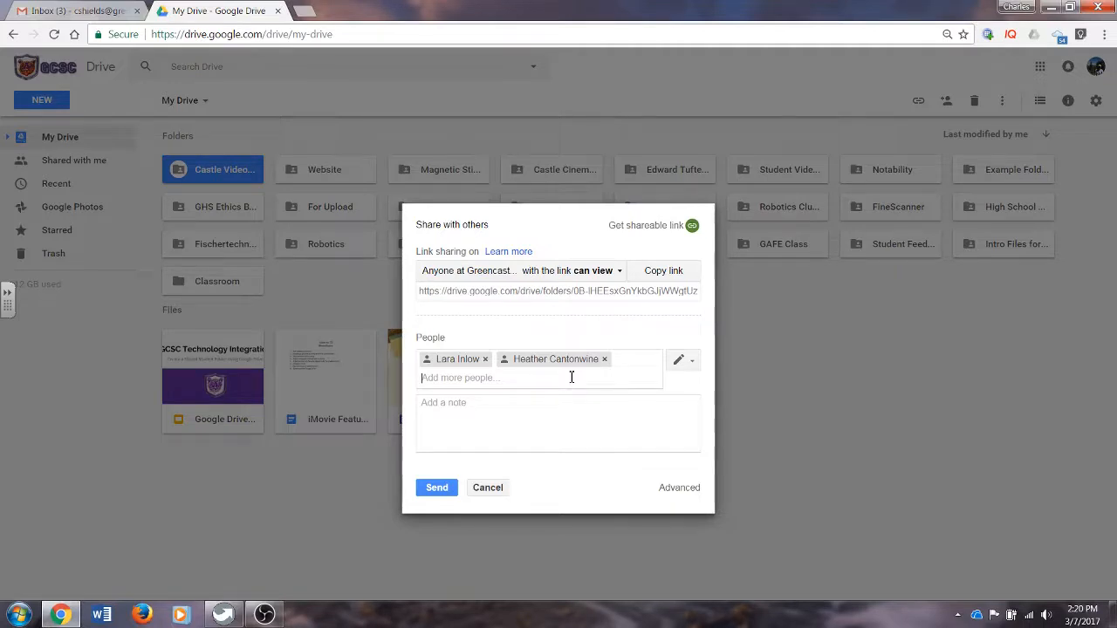
click(558, 424)
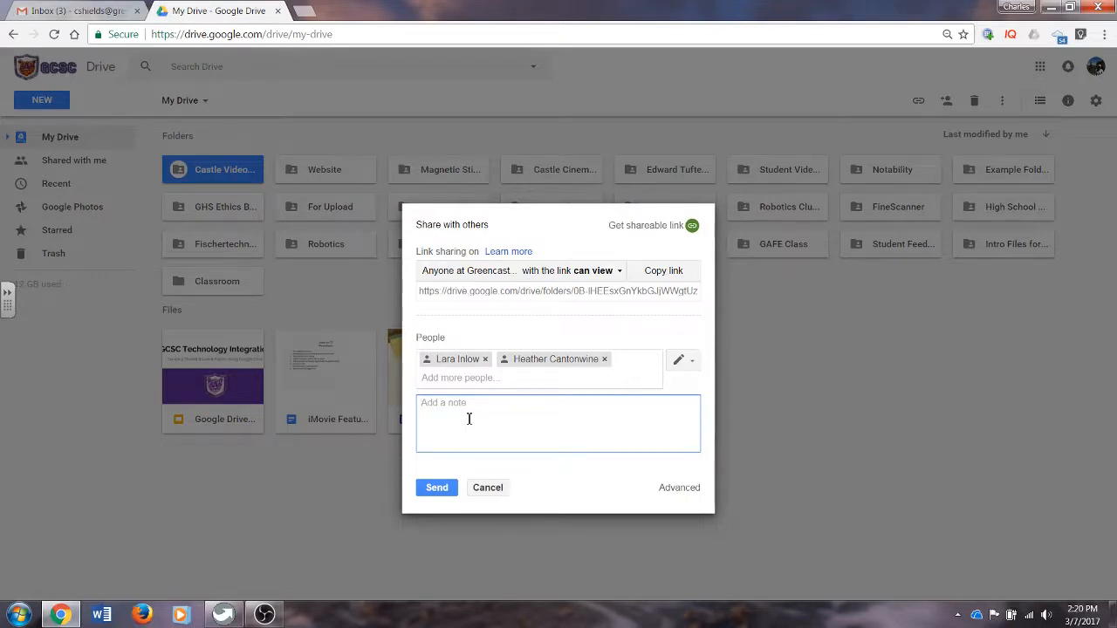
Step: Review the note field and link access options, then send the invitation to both people
click(620, 270)
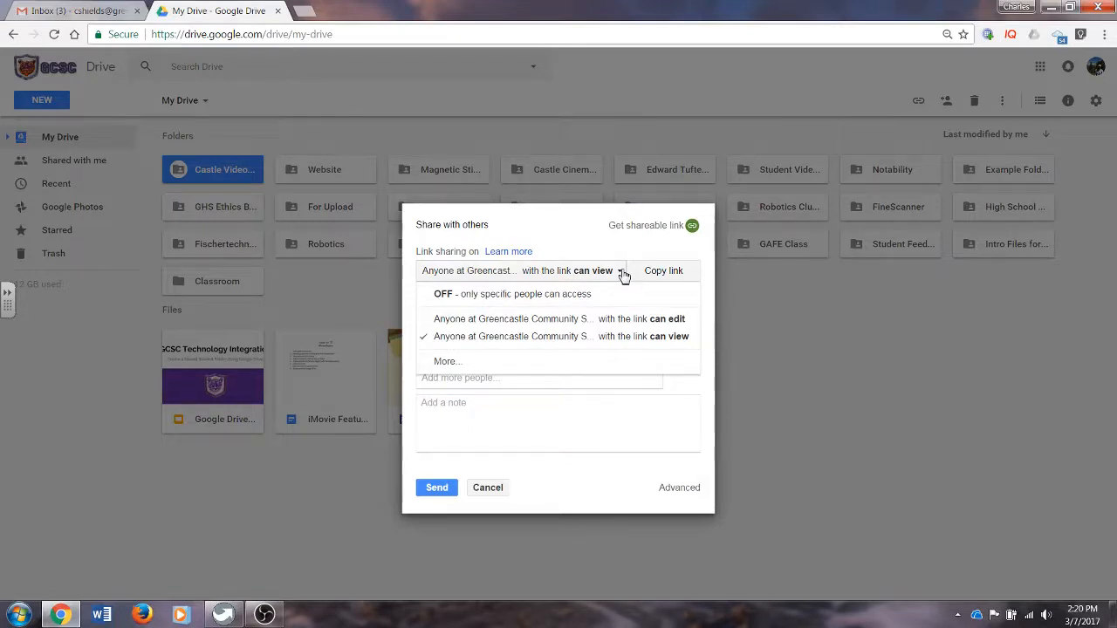
click(558, 335)
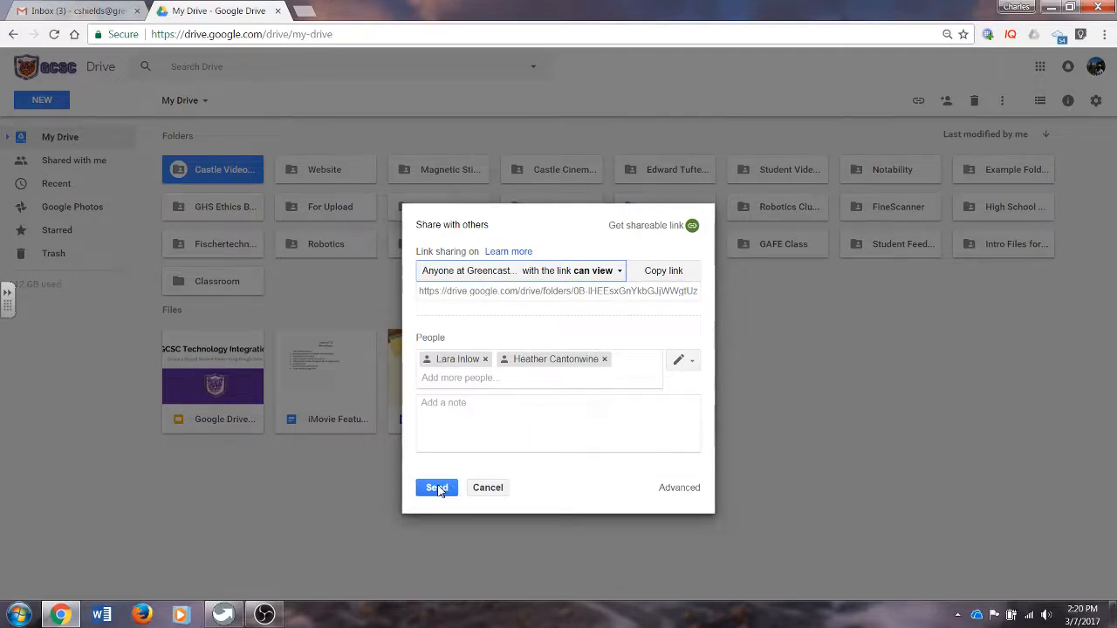
click(437, 488)
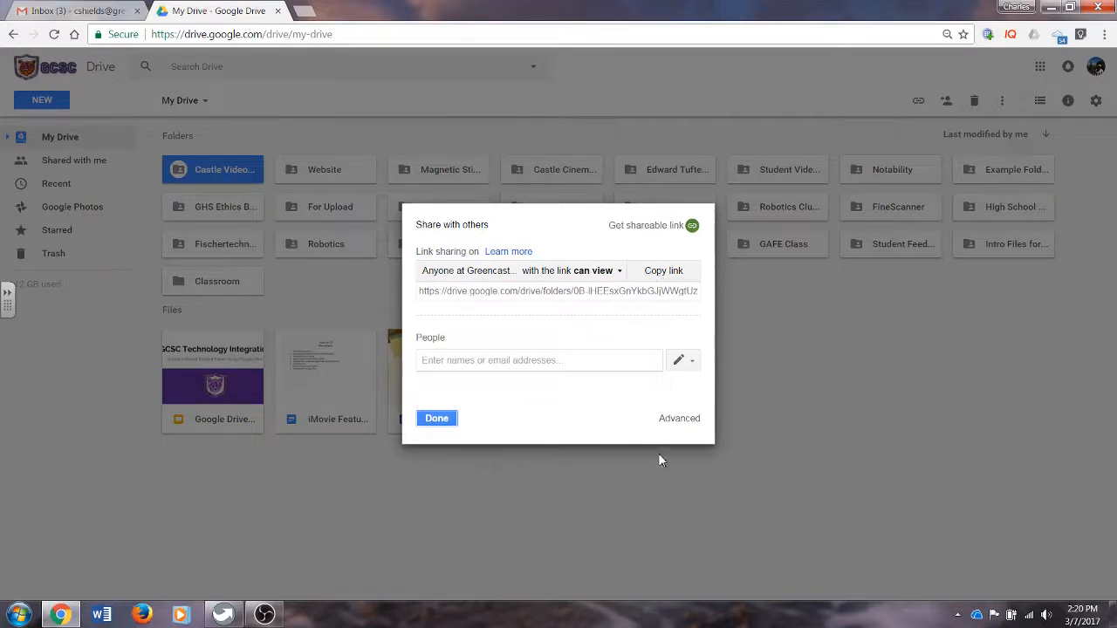
Step: Close the sharing window, visit 'Shared with me', and return to My Drive
click(437, 419)
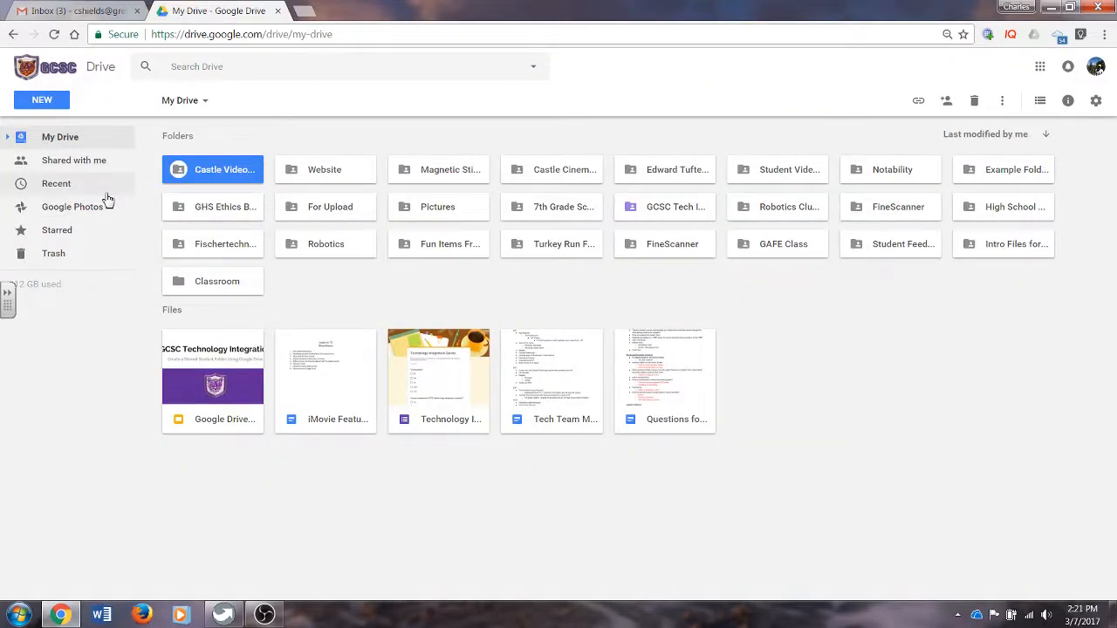
mouse_move(87, 176)
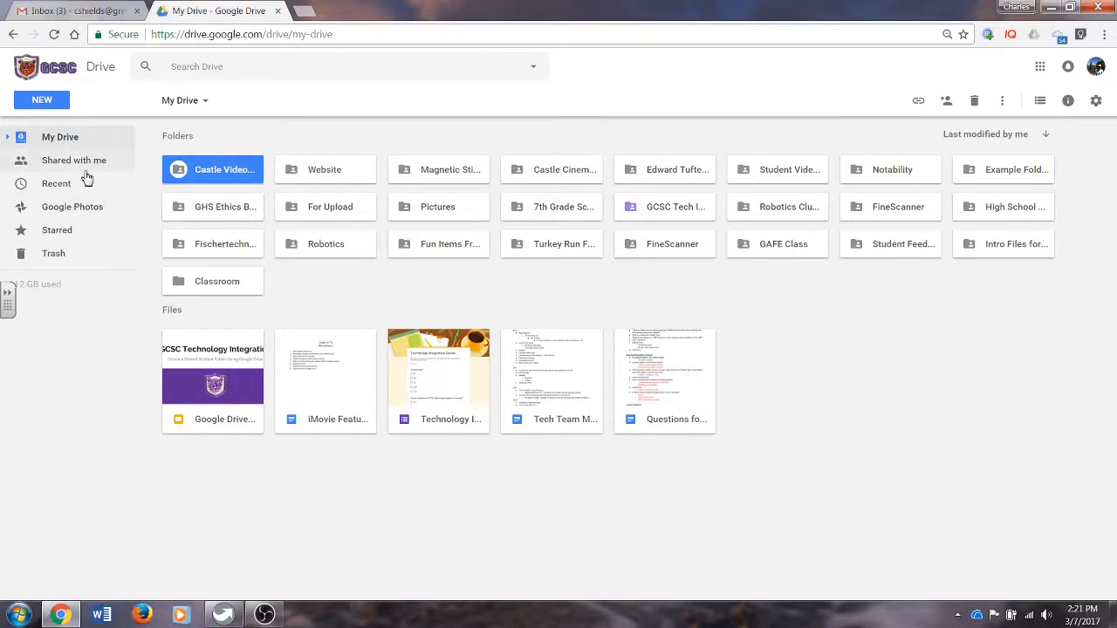
click(73, 161)
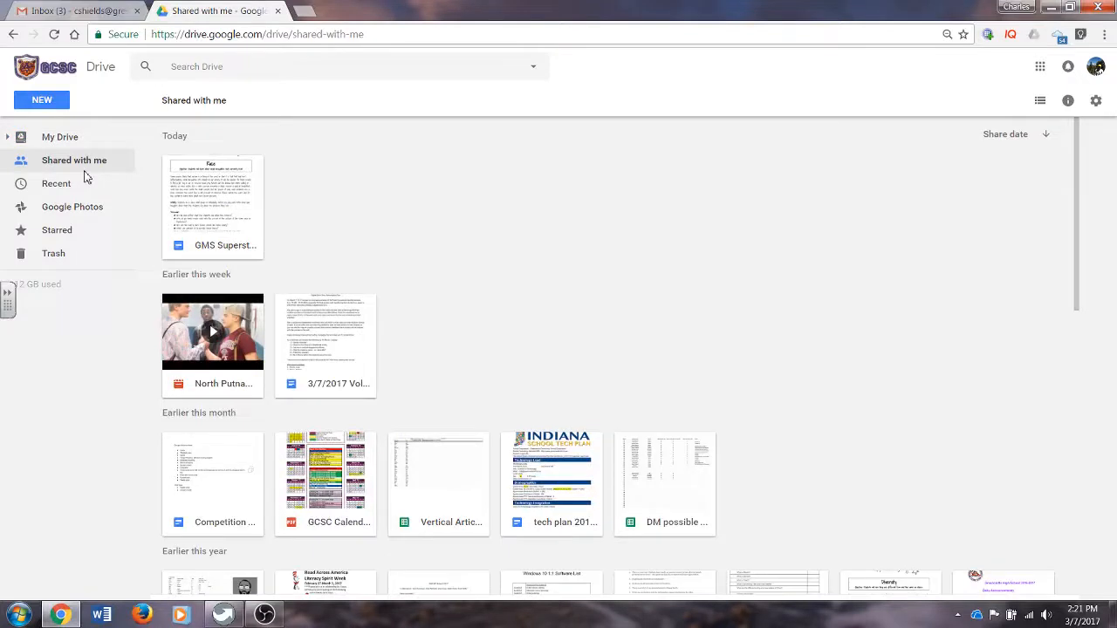
mouse_move(59, 136)
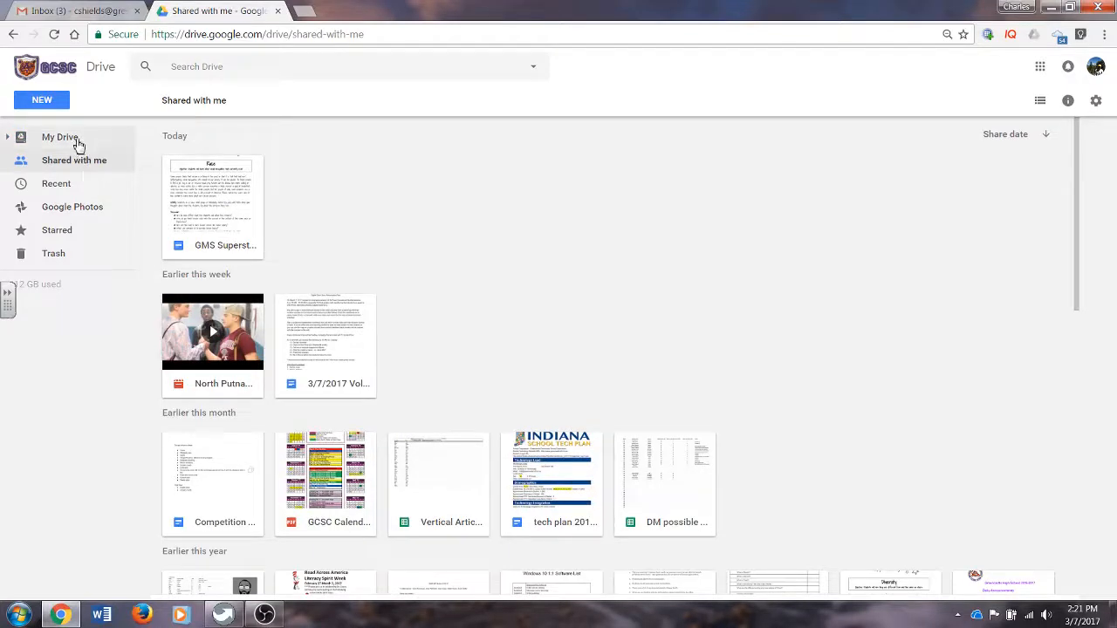
click(59, 136)
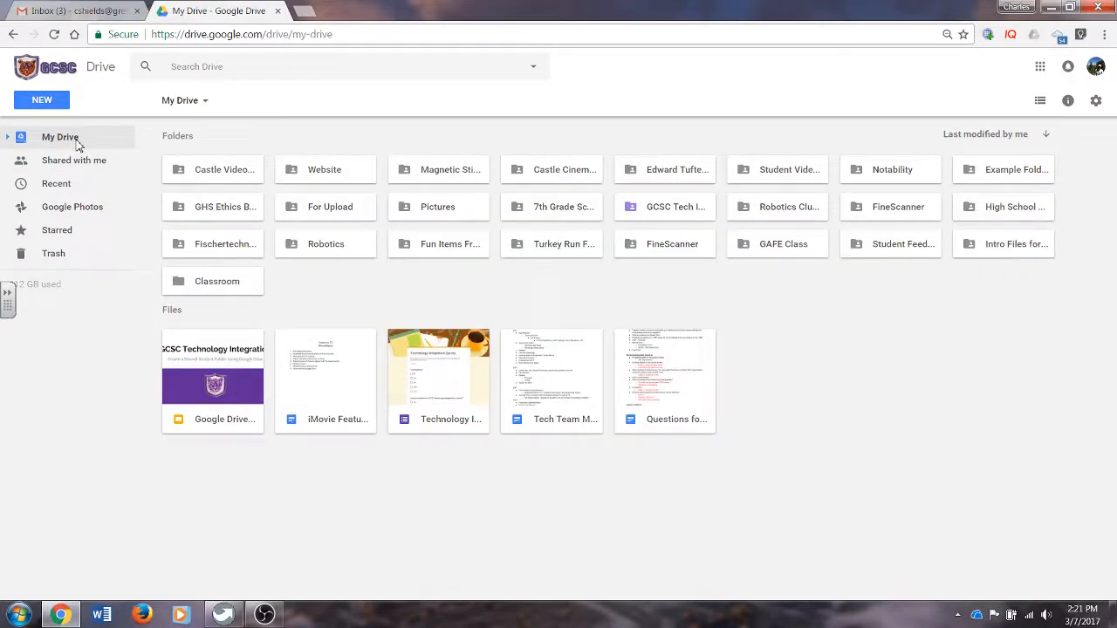
mouse_move(213, 169)
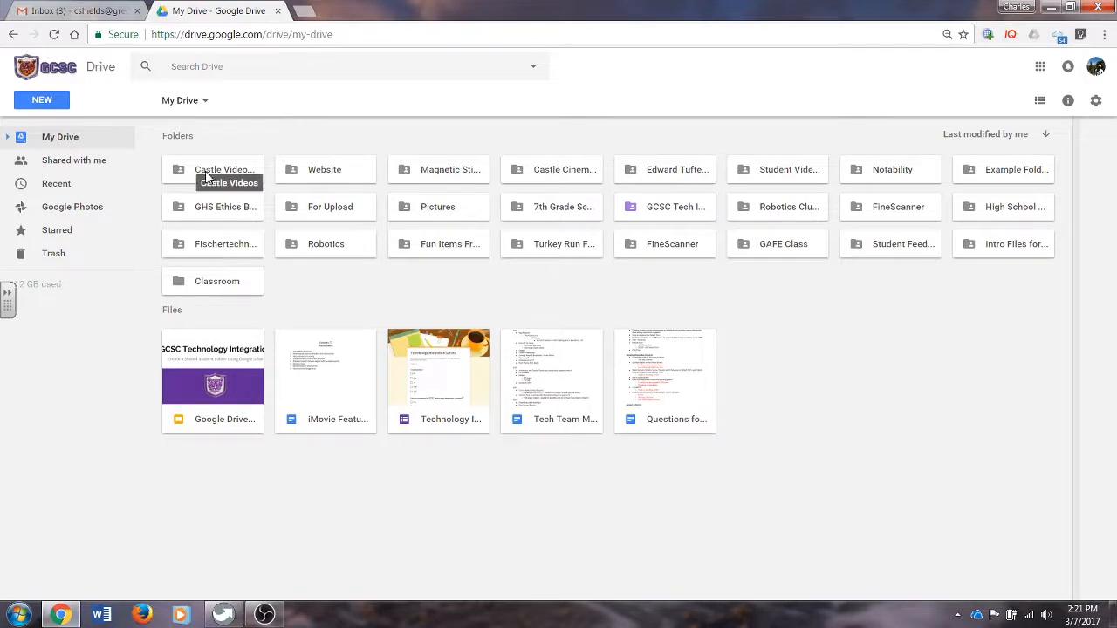